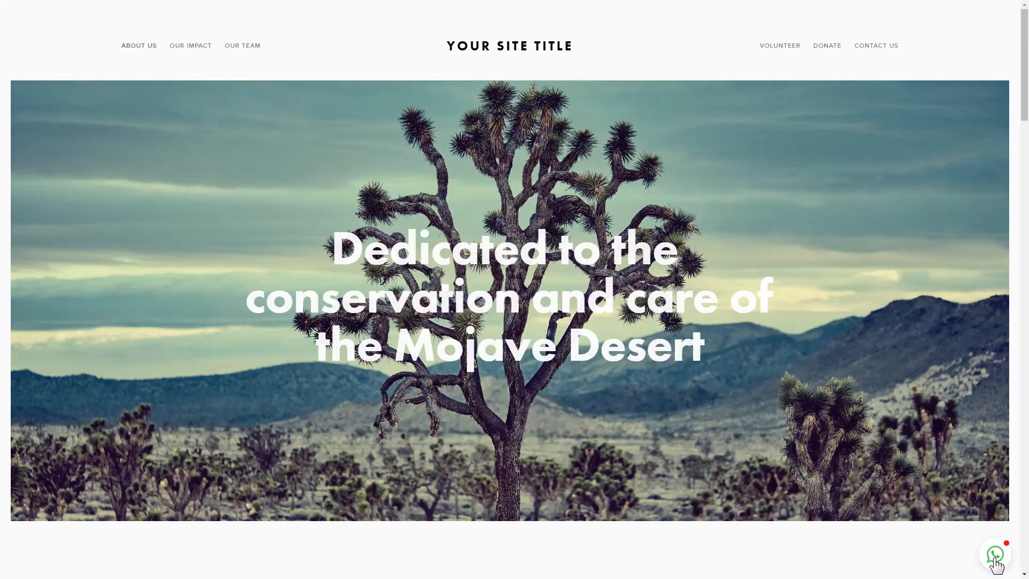
- Leave the live desert-conservation site and bring up the Elfsight homepage
left_click(995, 554)
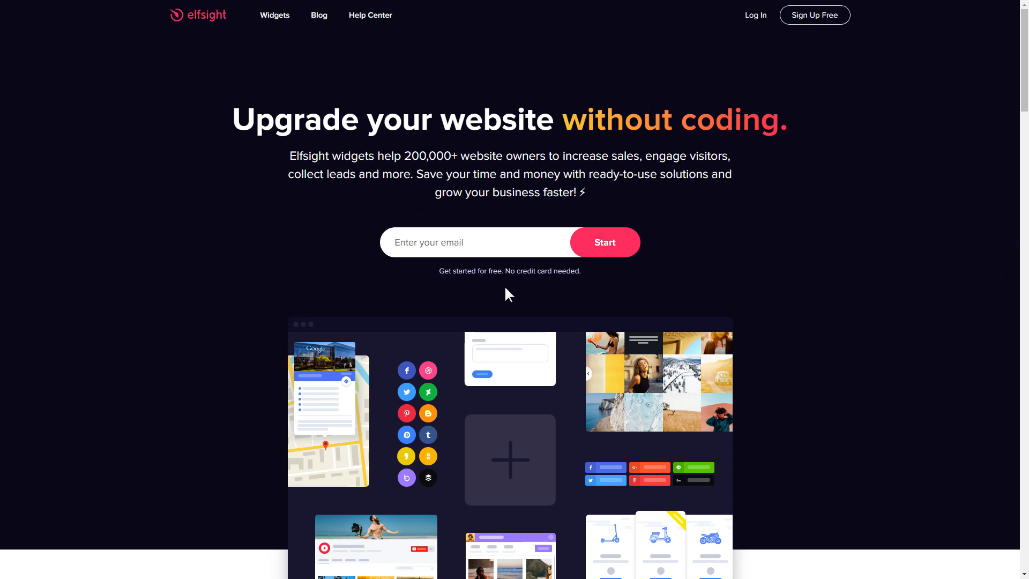
- Open WhatsApp Chat from the Widgets menu, start Create Widget, and scroll to templates
left_click(275, 15)
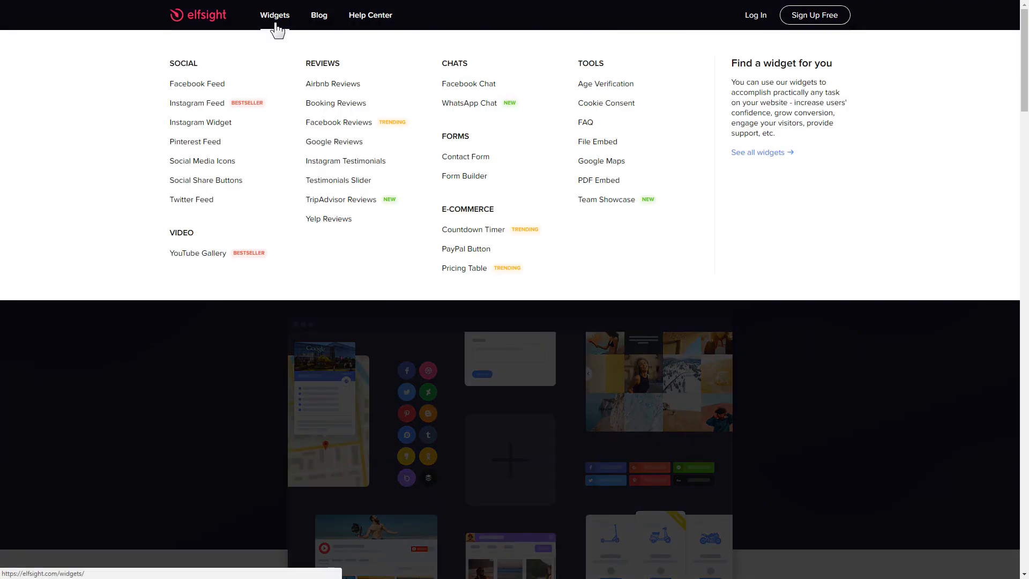
mouse_move(476, 113)
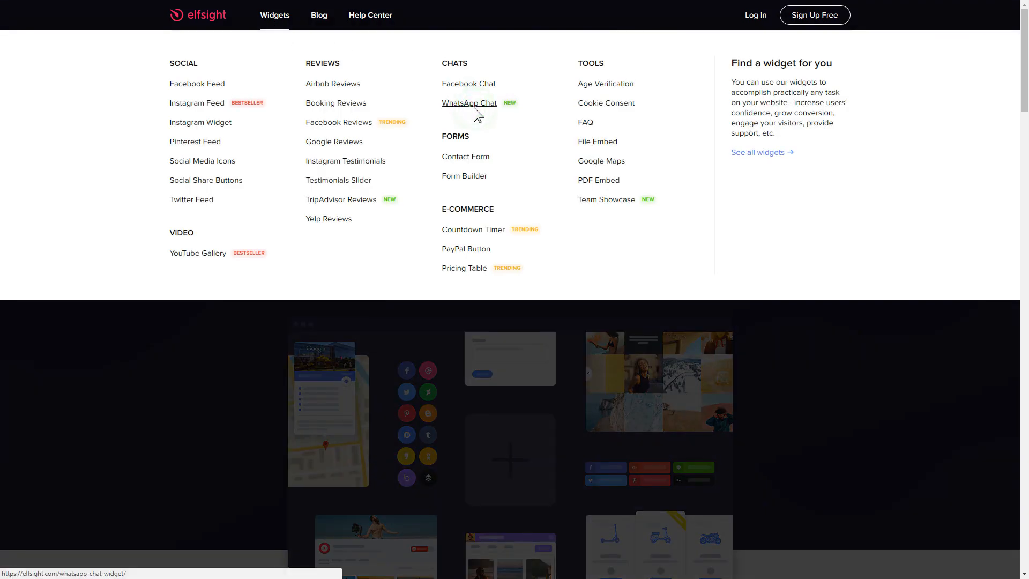
left_click(469, 103)
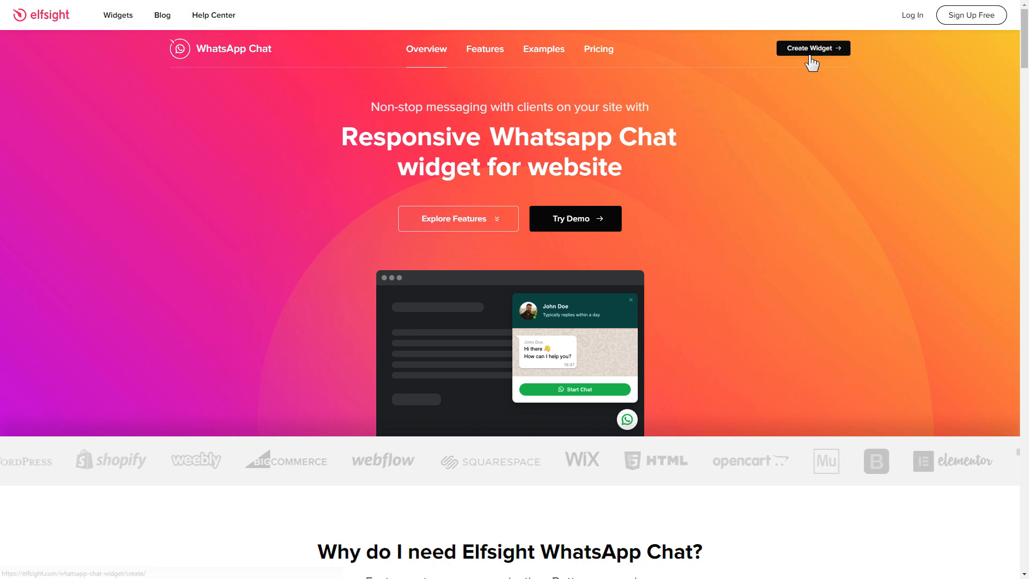
left_click(813, 48)
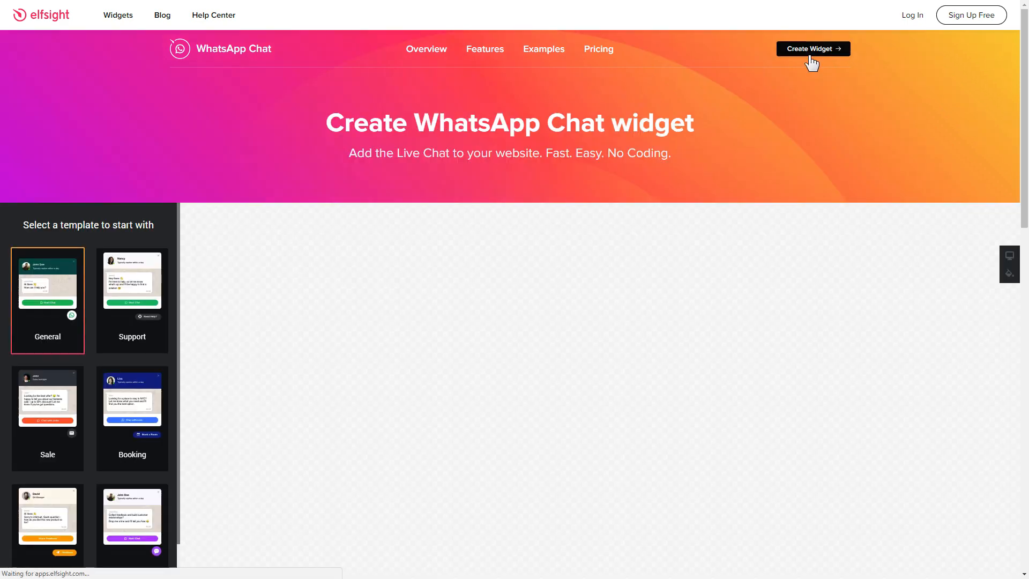
scroll("down", 3)
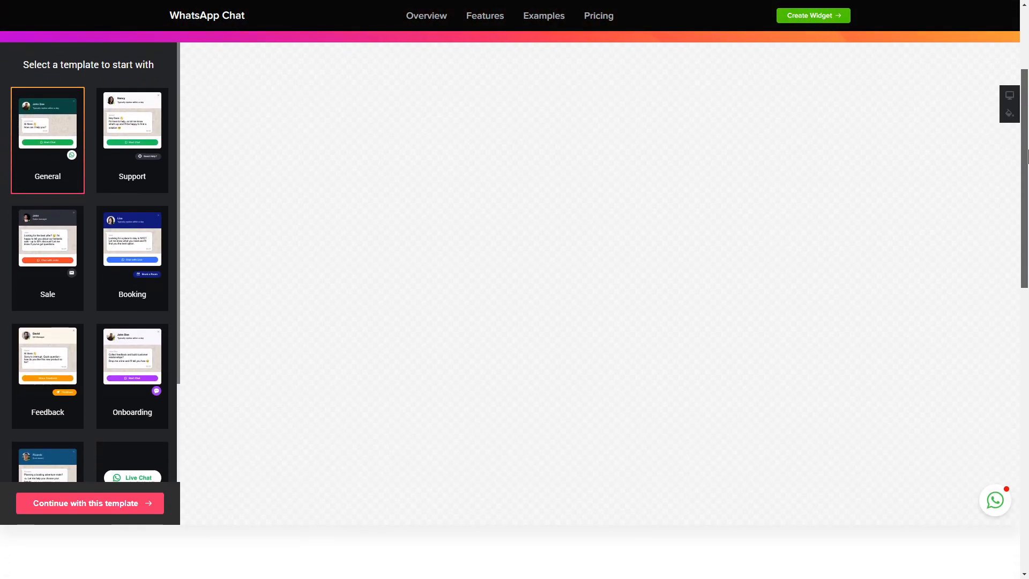
- Preview the Support template, then continue with the General template
left_click(995, 500)
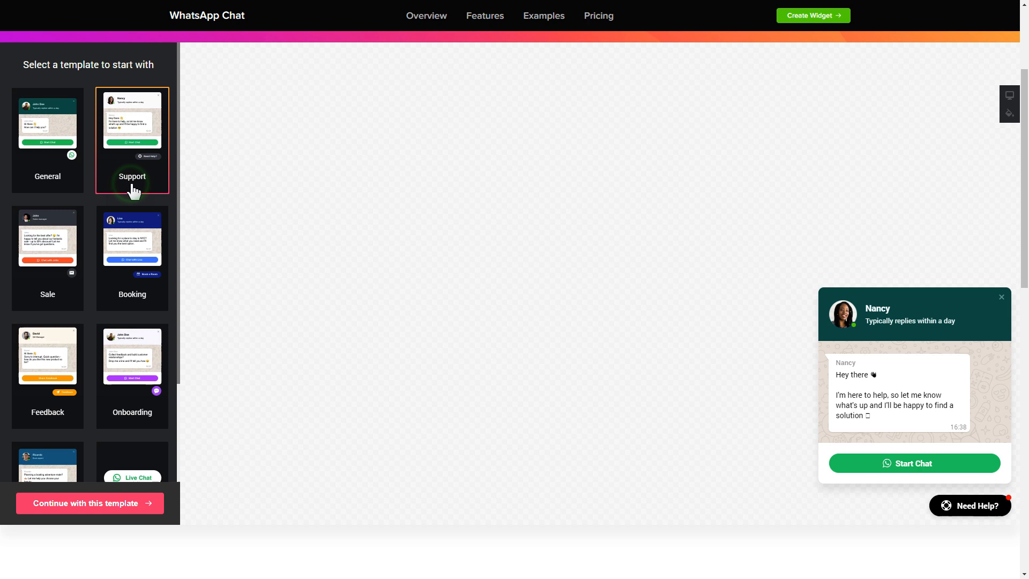
left_click(48, 140)
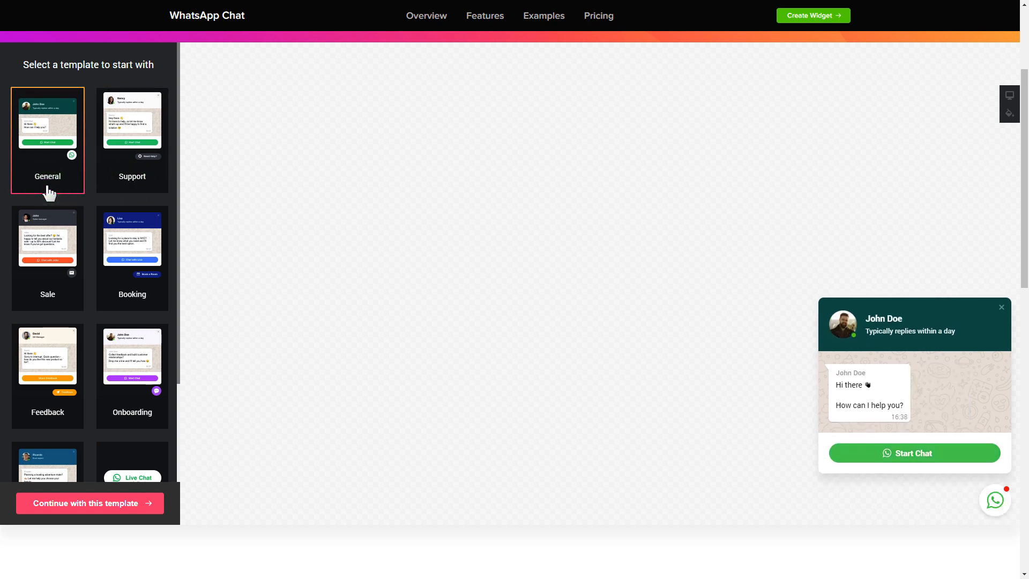
left_click(89, 503)
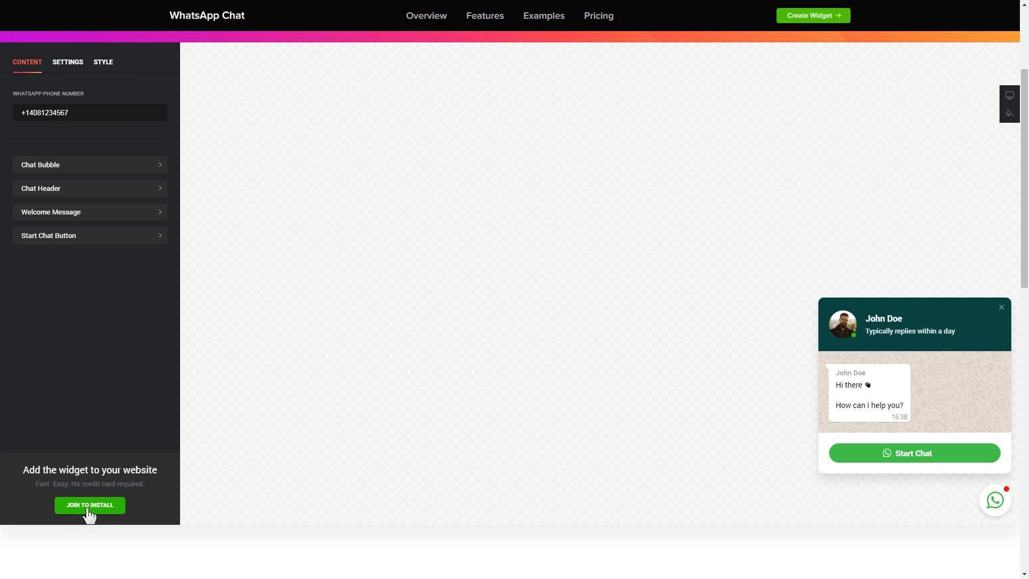
triple_click(44, 113)
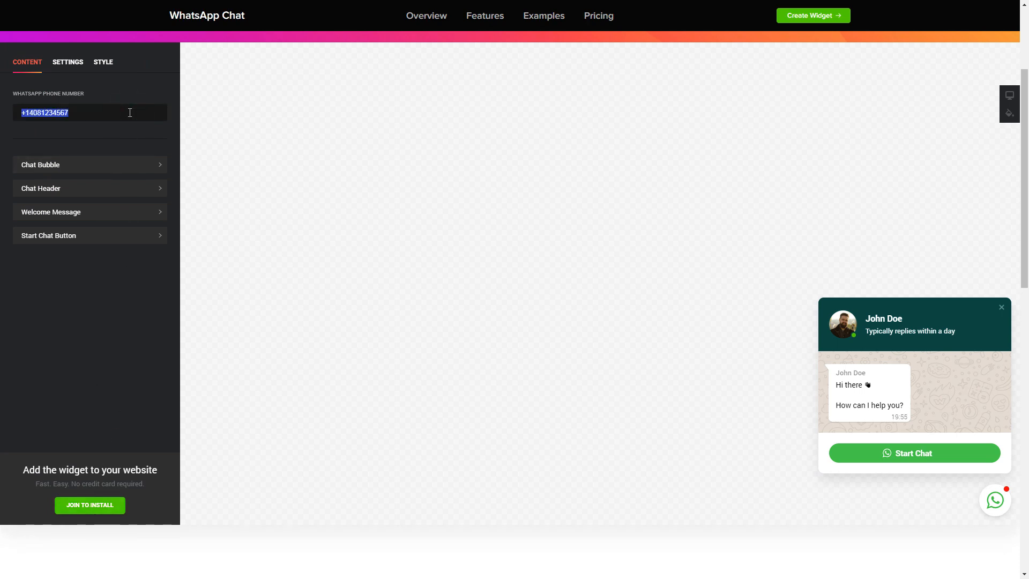
type("+15551234567")
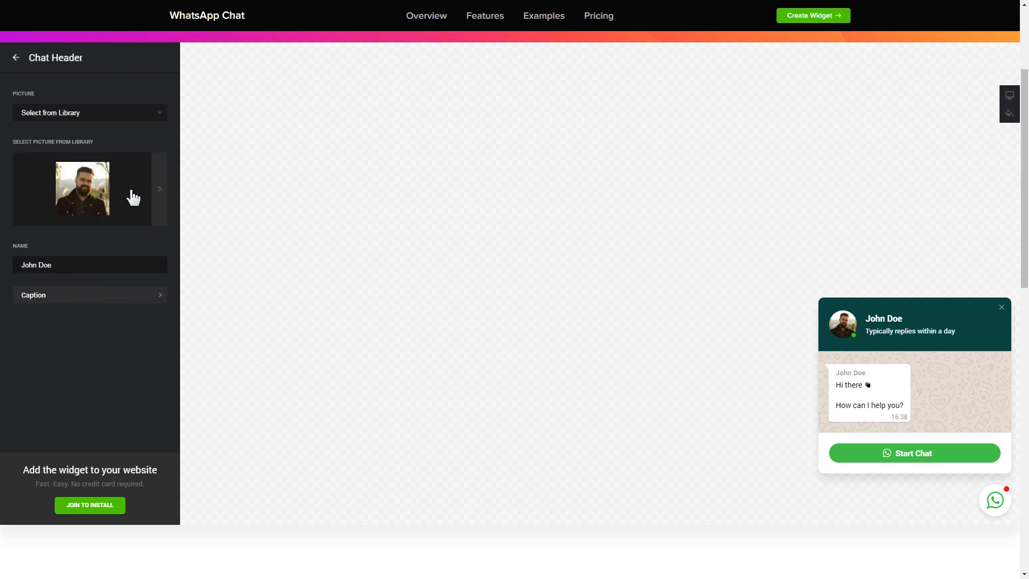
left_click(16, 57)
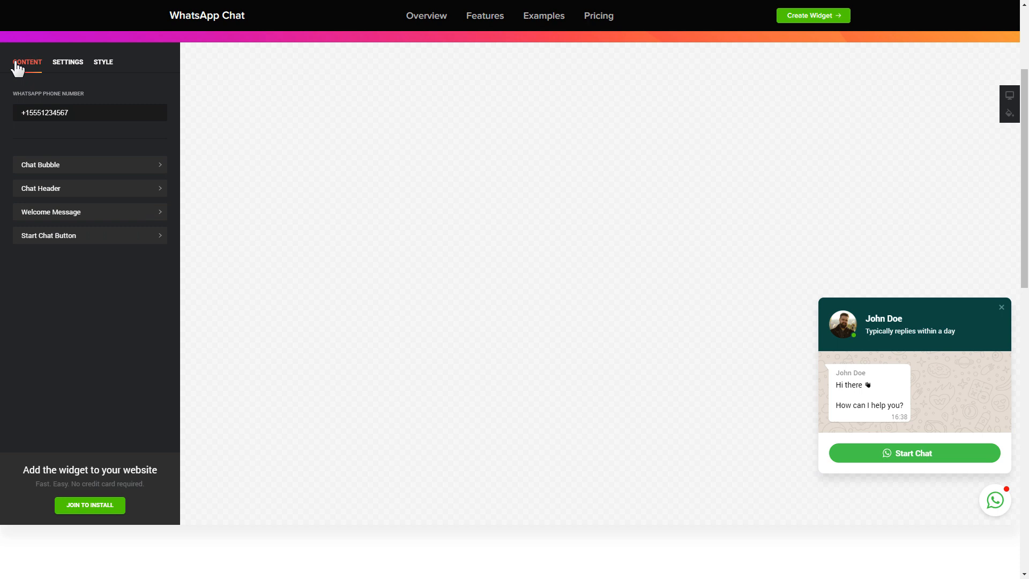
- Review the Settings and Style tabs, then start installing via Join to Install
left_click(67, 62)
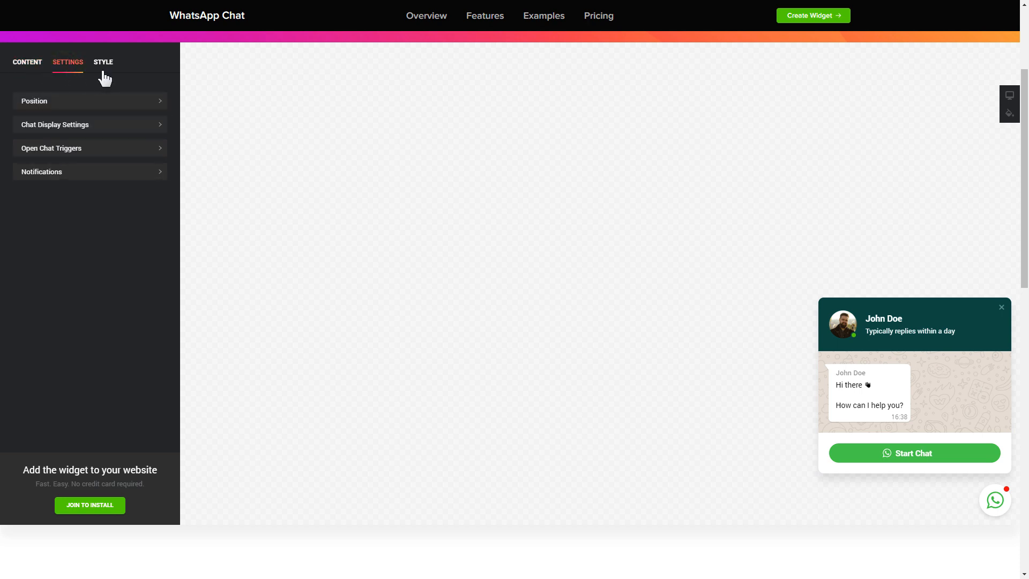
left_click(103, 62)
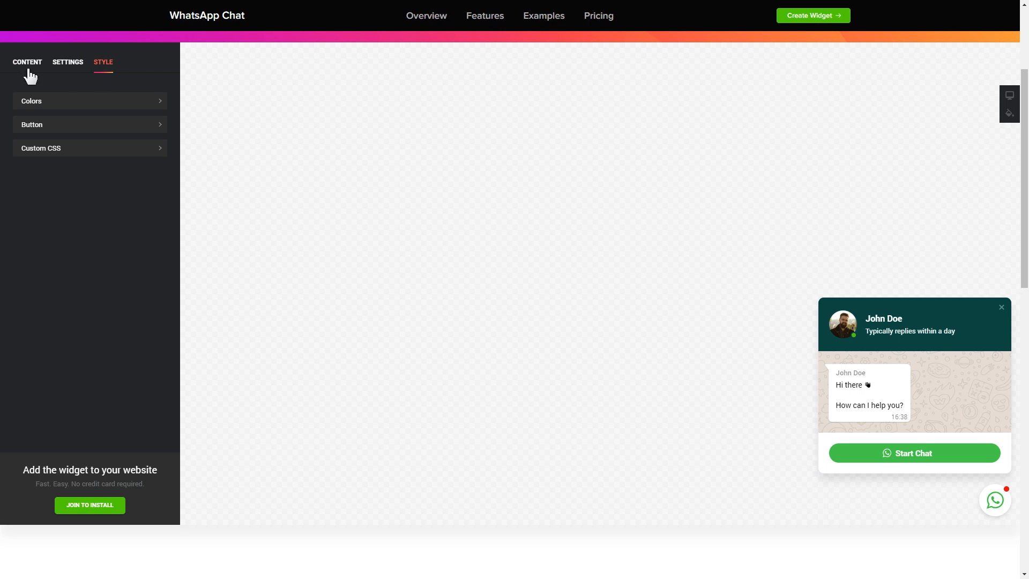
left_click(27, 62)
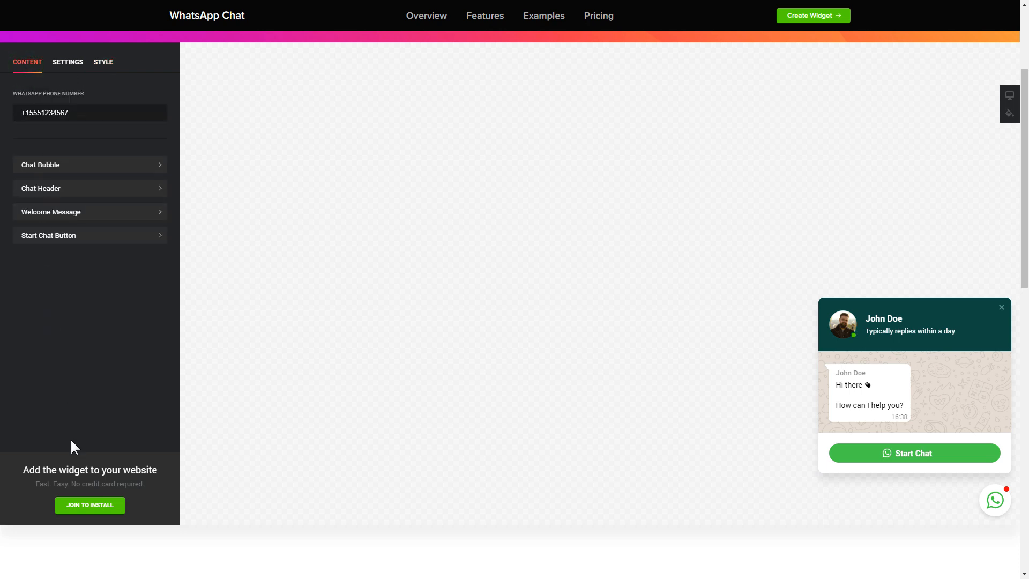
left_click(90, 505)
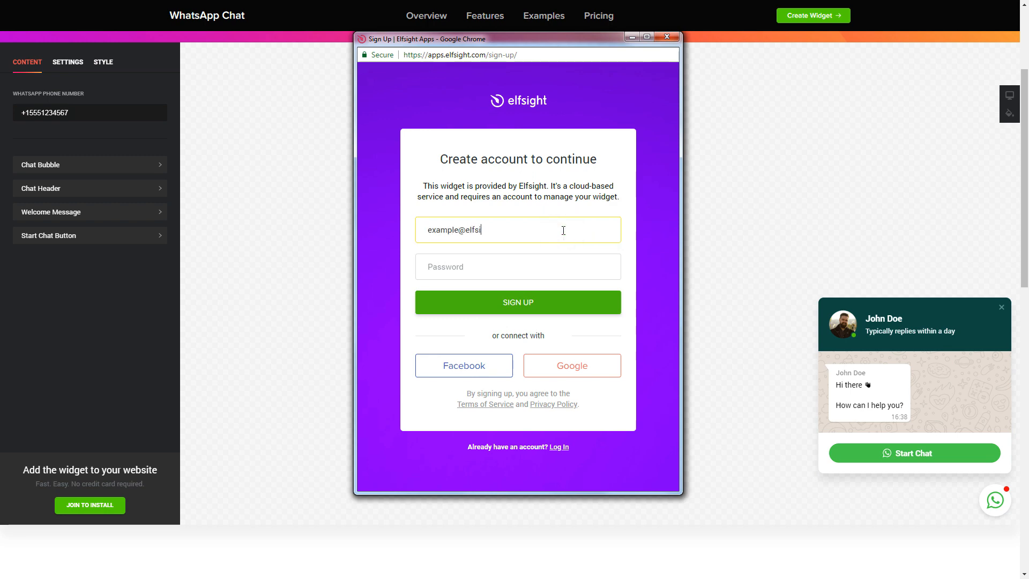
- Finish the Elfsight sign-up with an email and password
type("••••••••")
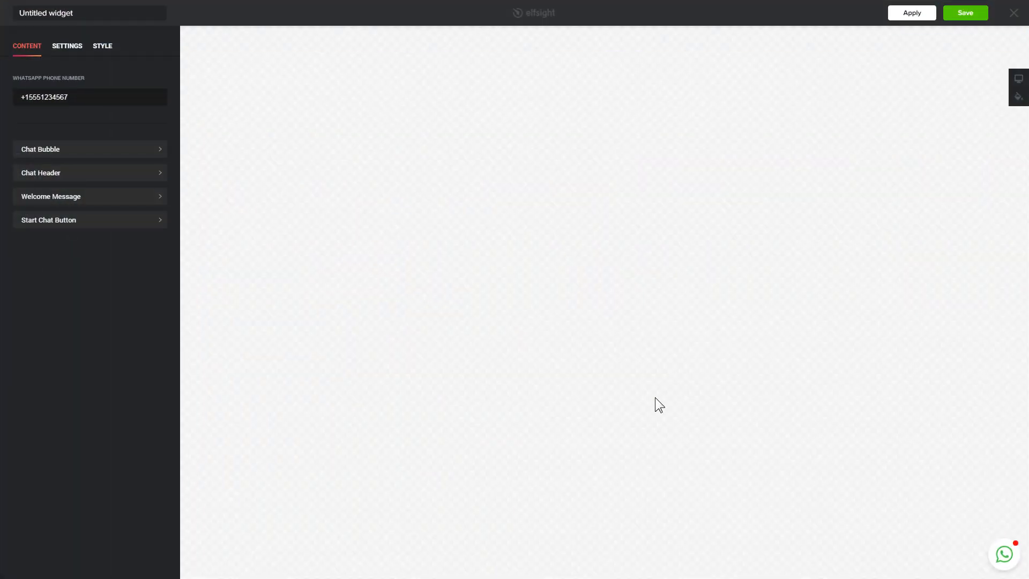
left_click(1004, 555)
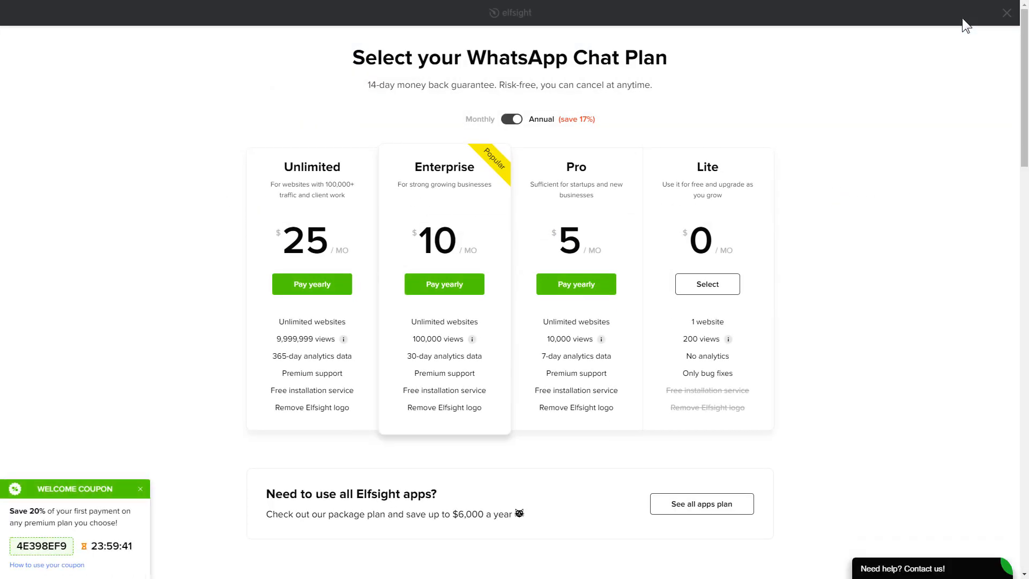
mouse_move(544, 215)
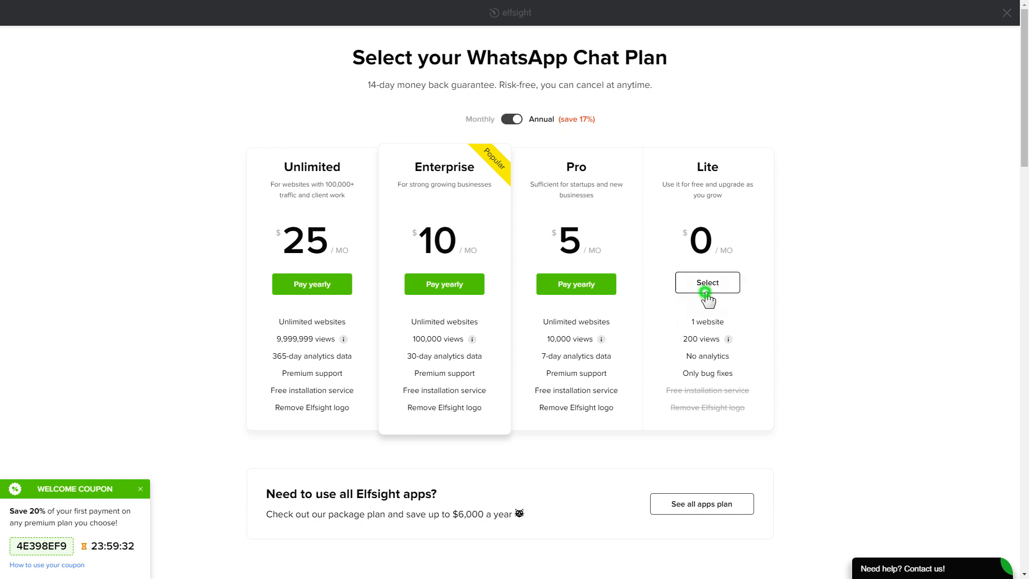
- Select the free Lite $0 plan to reach the widget's embed code
left_click(708, 282)
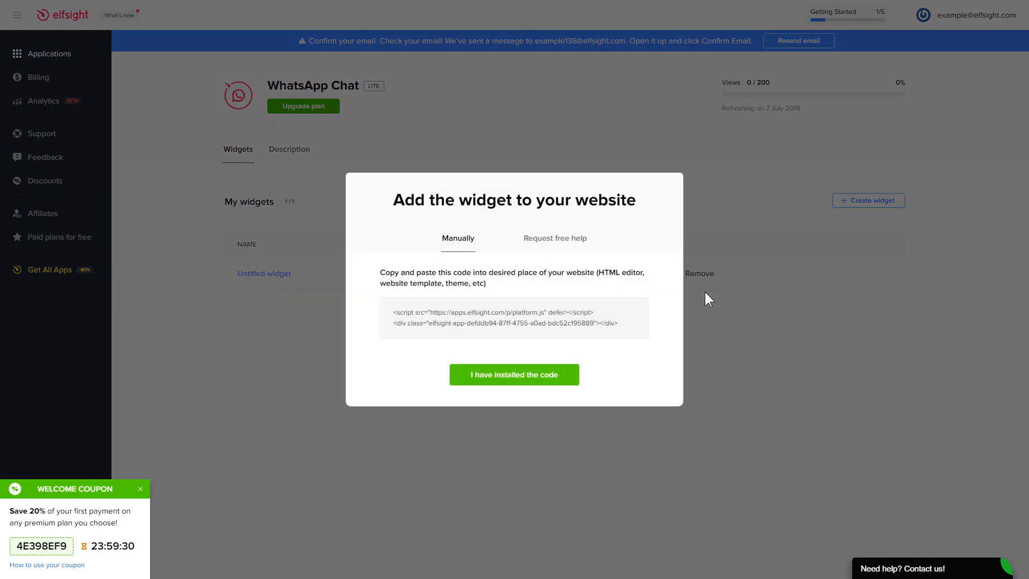
- Copy the WhatsApp Chat widget's embed script from the code box
left_click(515, 319)
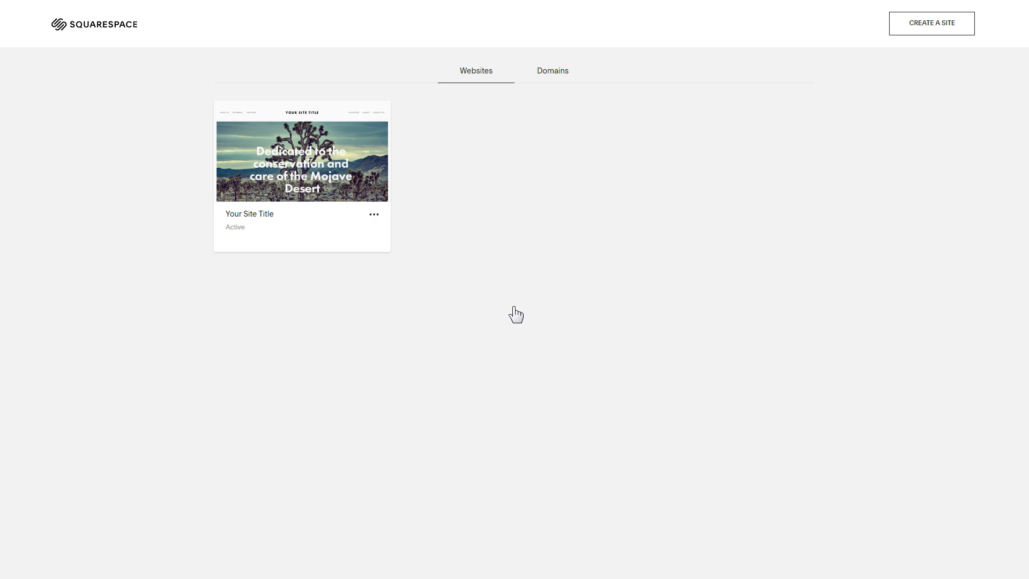
- Open the site, edit Mission and Goals, and insert a Code block below Mission
left_click(302, 172)
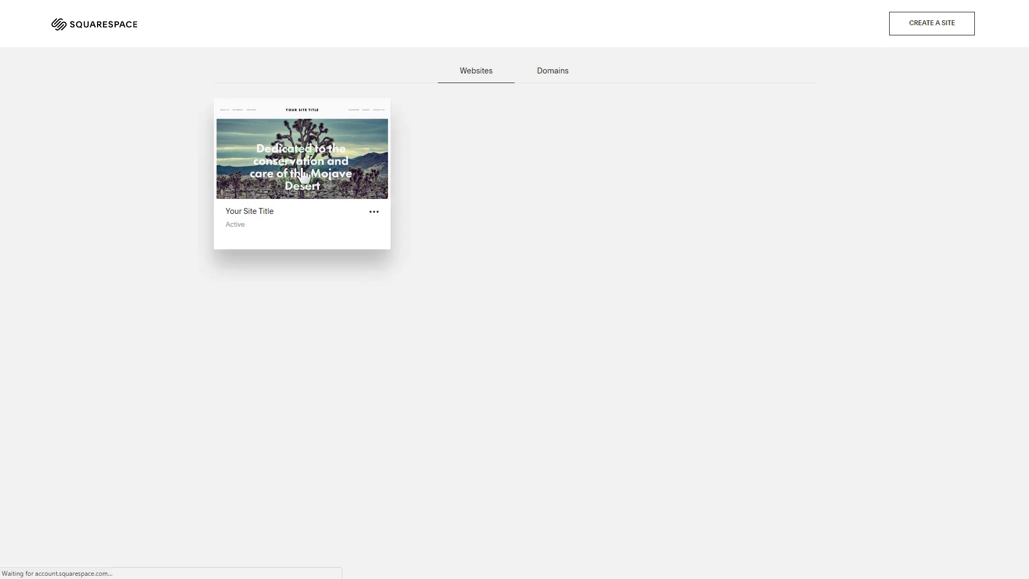
left_click(302, 158)
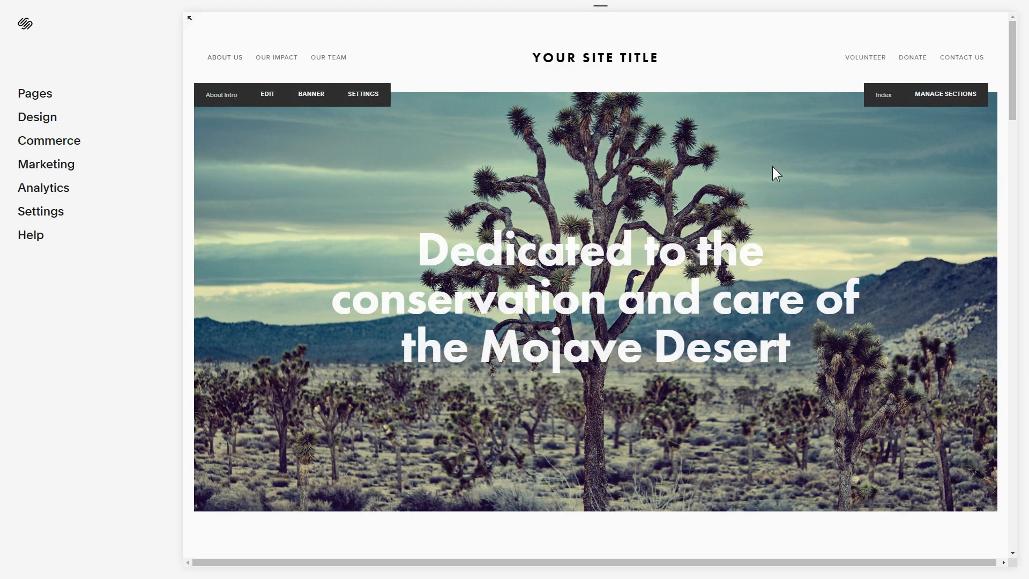
scroll("down", 3)
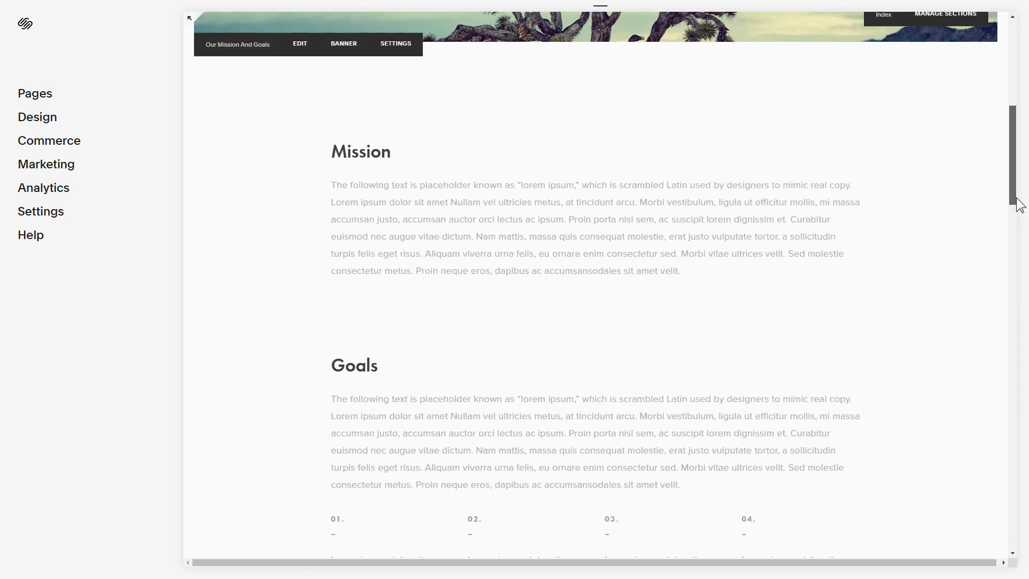
mouse_move(300, 44)
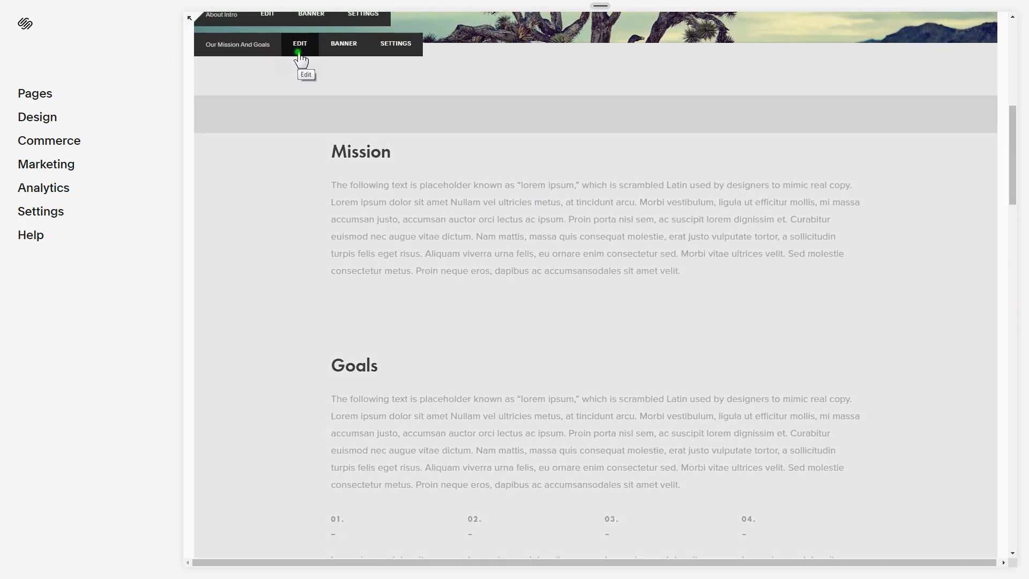
left_click(300, 43)
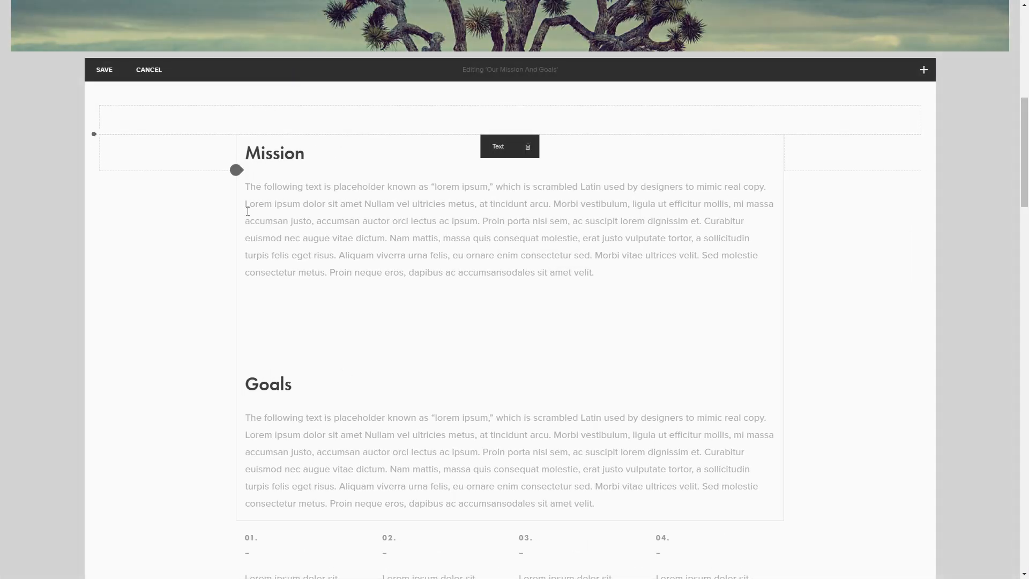
left_click(236, 170)
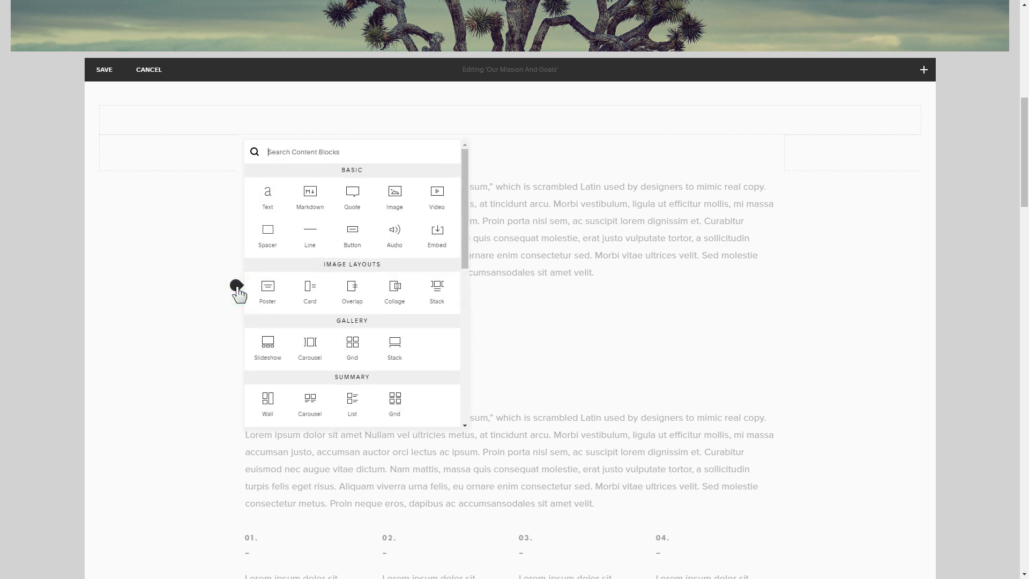
scroll("down", 3)
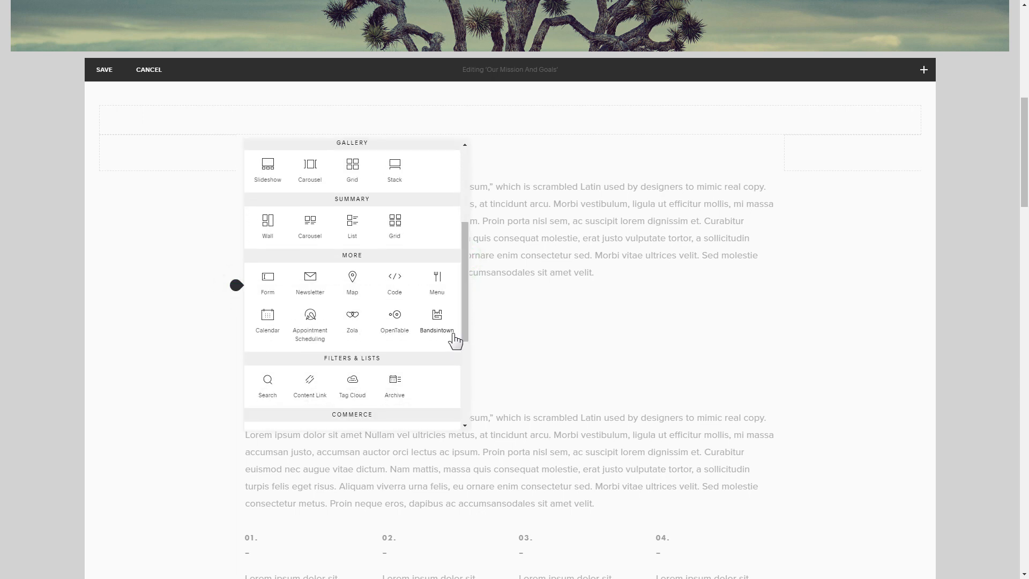
left_click(394, 277)
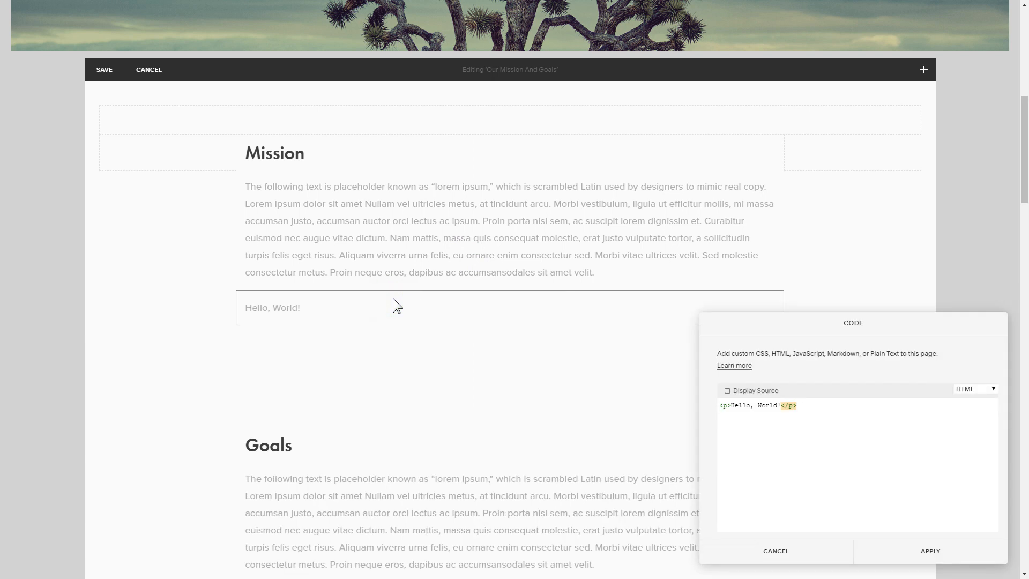
mouse_move(434, 312)
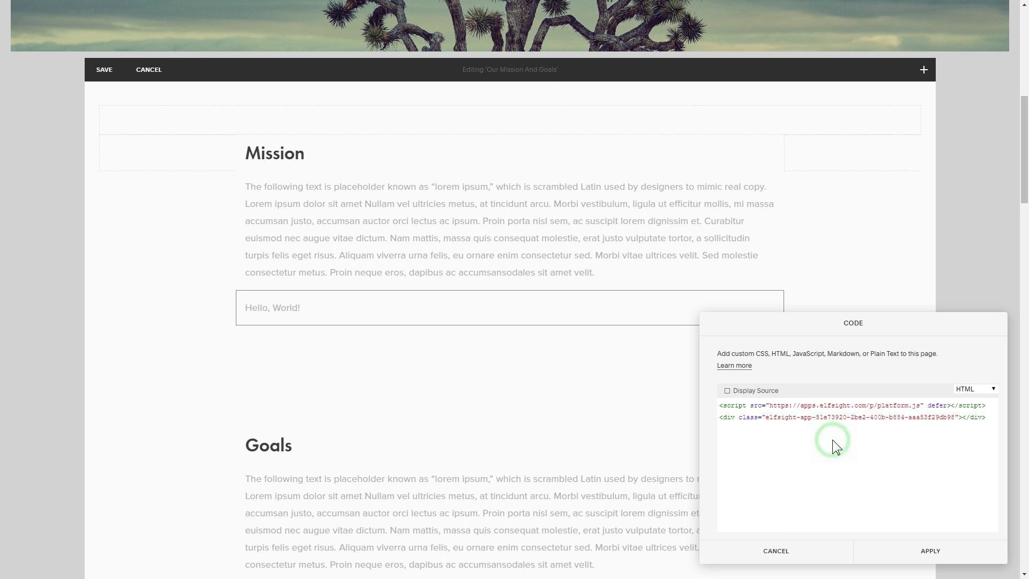
- Apply the pasted Elfsight script as the code block's HTML
left_click(930, 551)
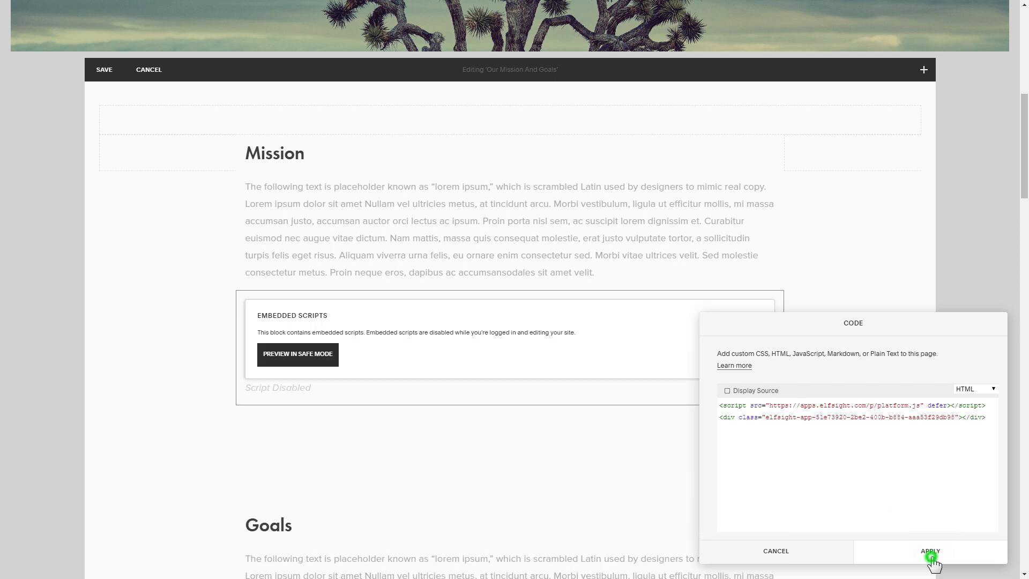
left_click(935, 551)
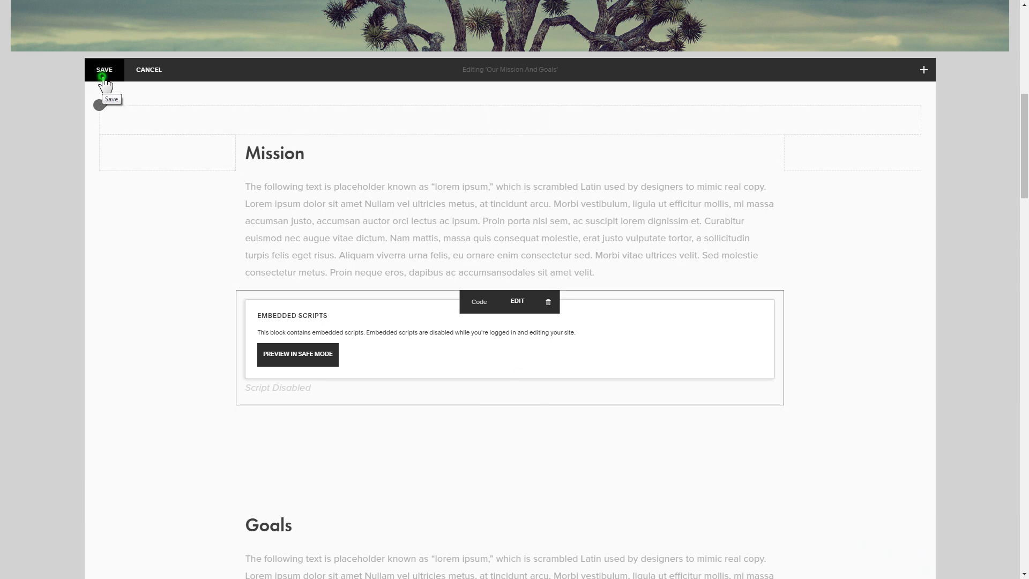
- Save the Mission and Goals edits and open the WhatsApp chat bubble
left_click(104, 70)
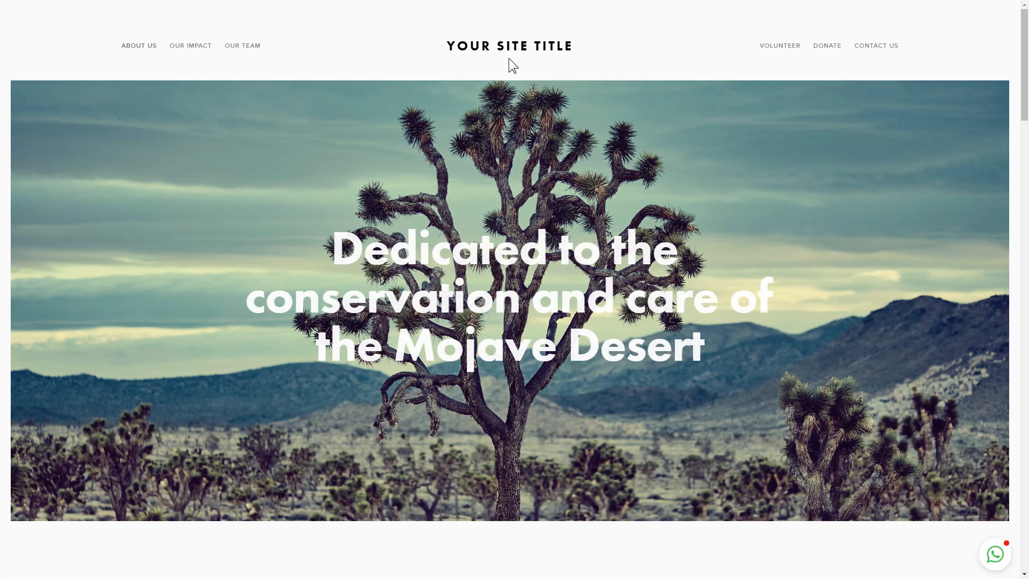
left_click(995, 554)
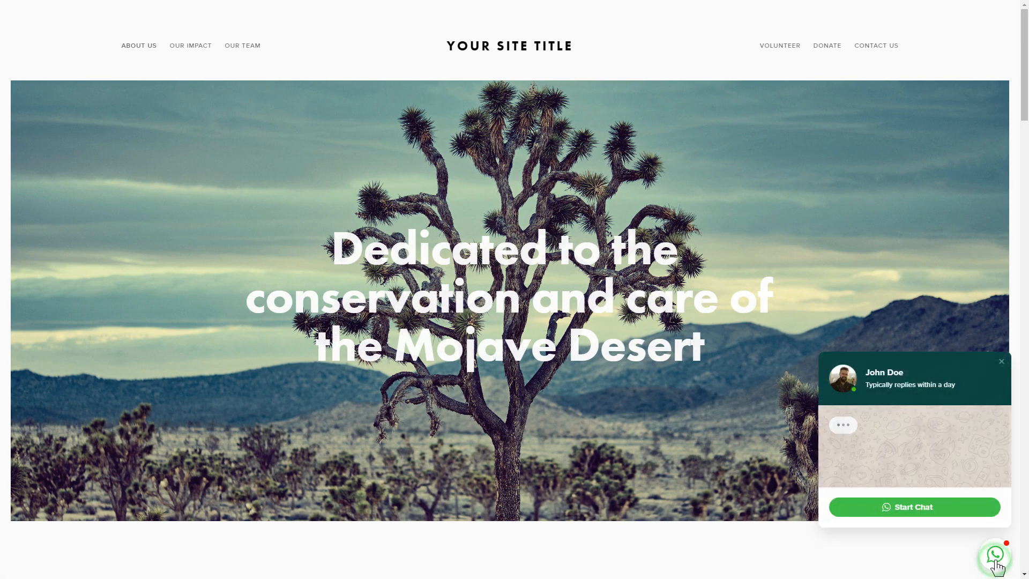